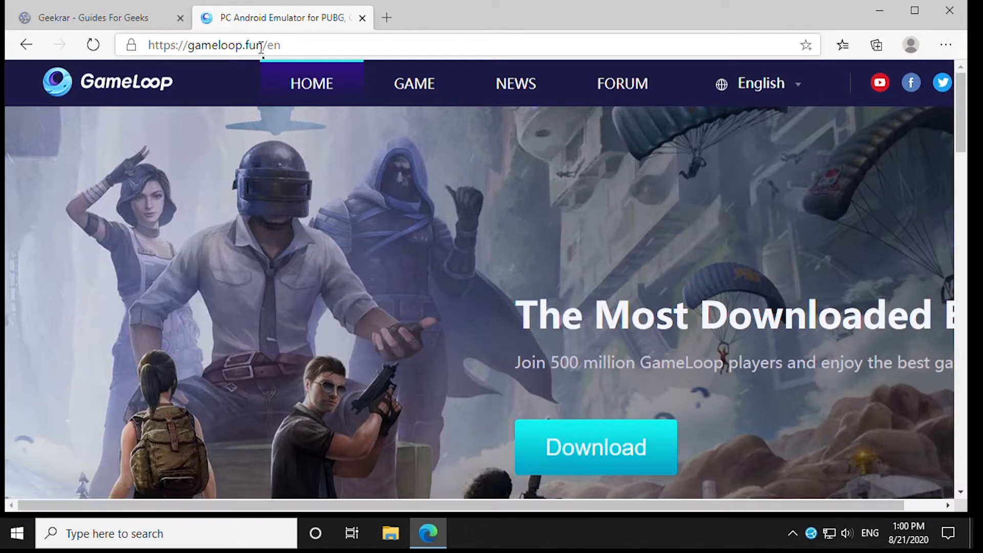
mouse_move(386, 18)
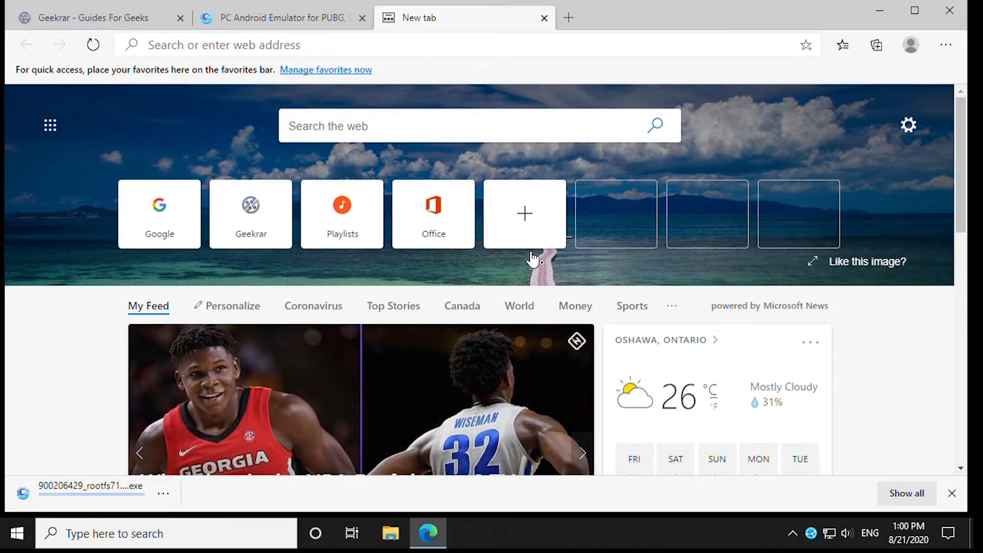
- Return to the gameloop.fun page once the installer .exe has finished downloading
left_click(278, 18)
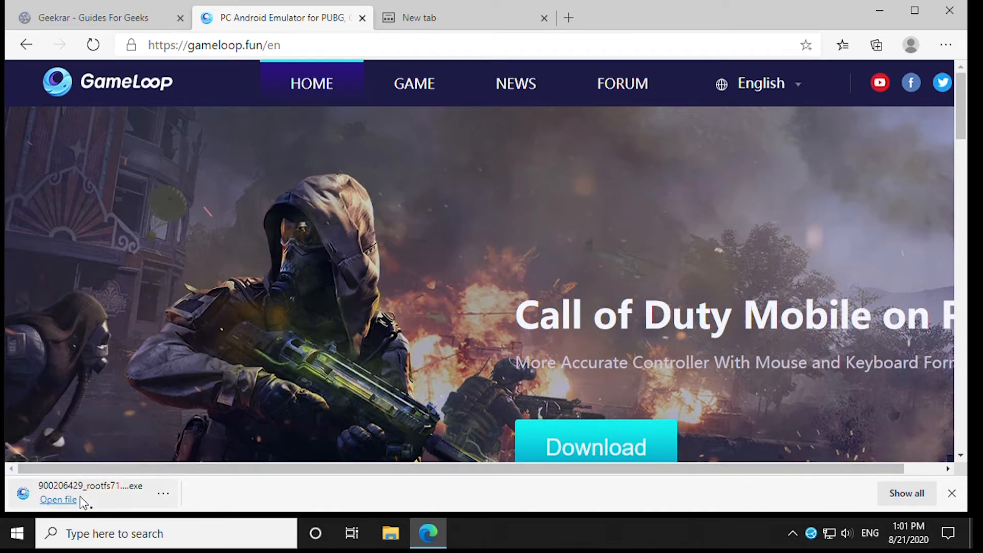
- Run the downloaded installer, approve the UAC prompt, and install GameLoop
left_click(57, 499)
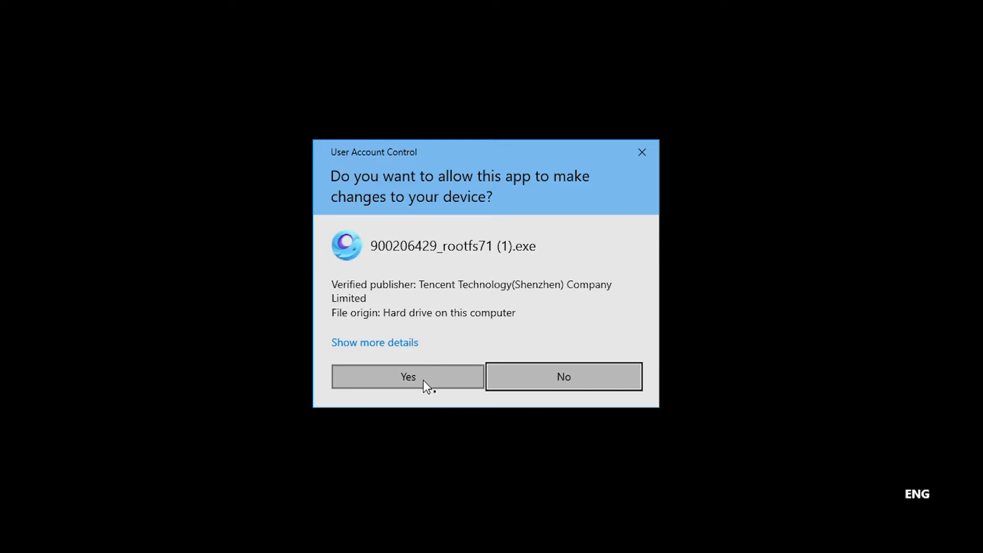
left_click(408, 376)
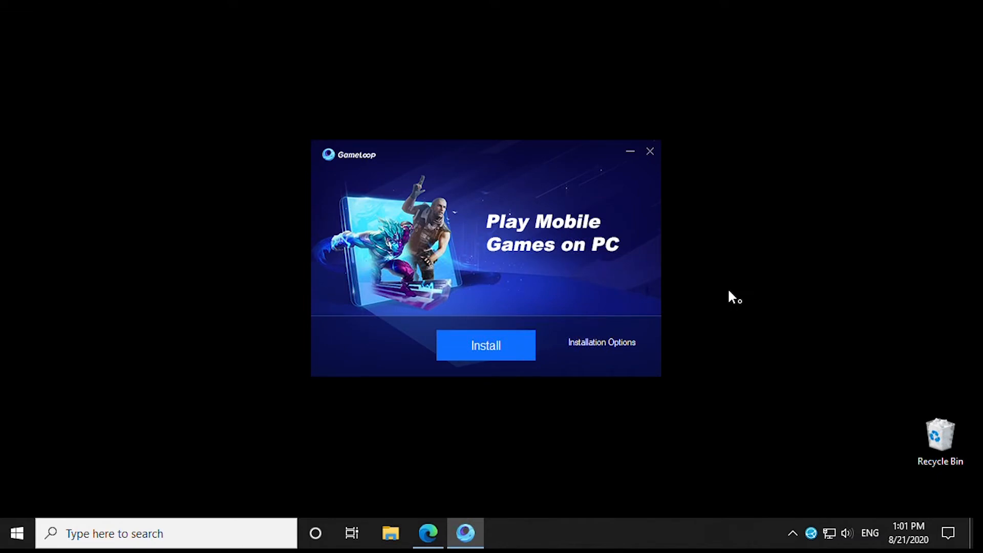
left_click(485, 345)
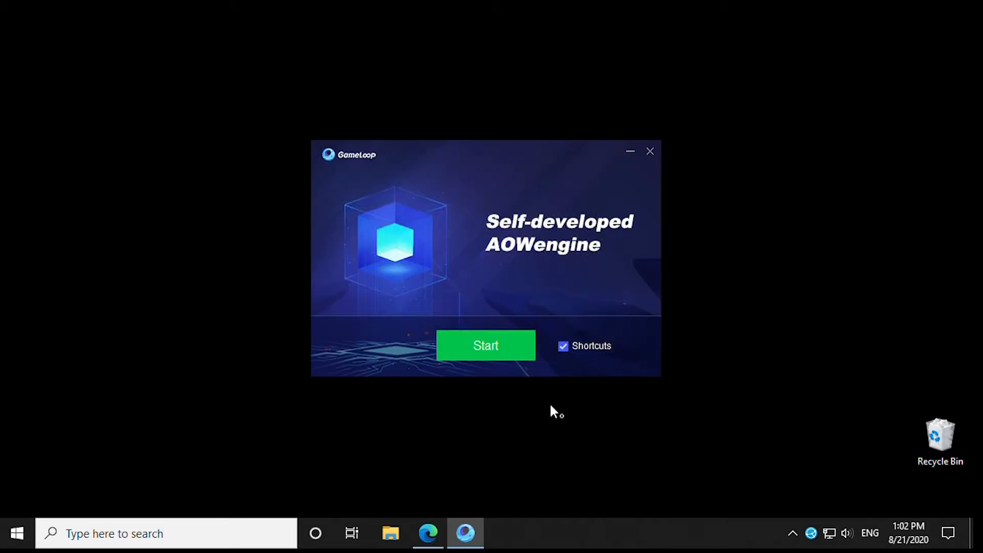
- Start GameLoop from the installer and land on the Game Center home
left_click(485, 345)
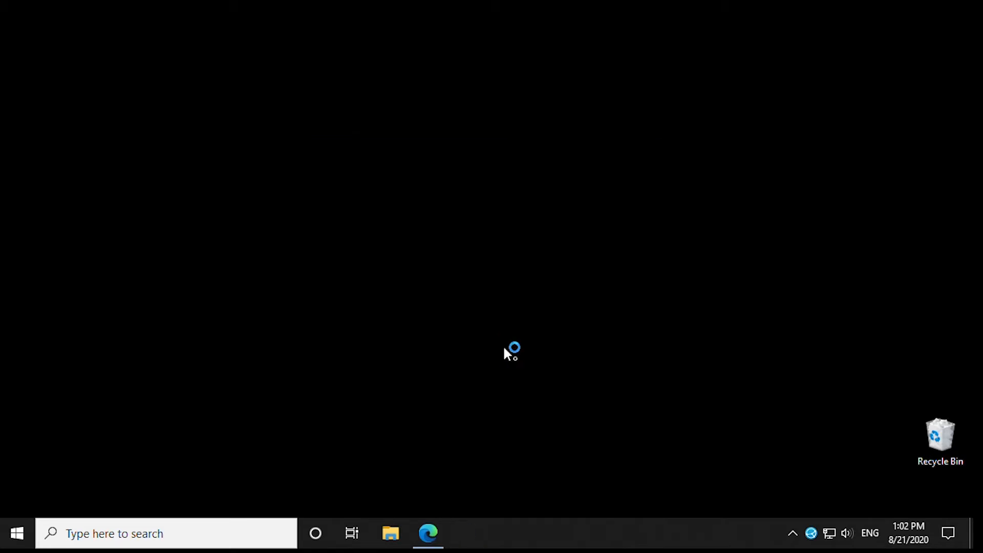
left_click(465, 533)
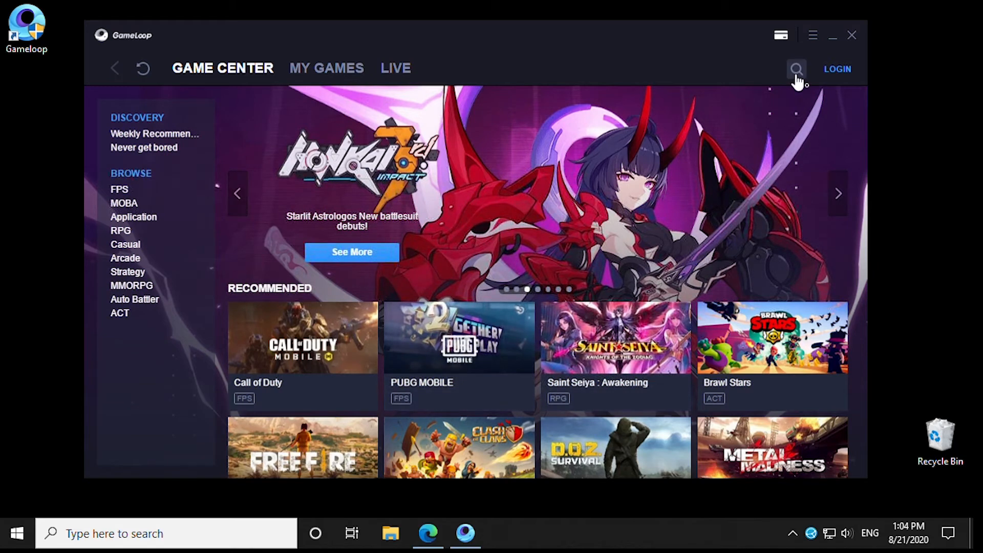
- Search the Game Center for PUBG and begin downloading PUBG MOBILE
type("PUB")
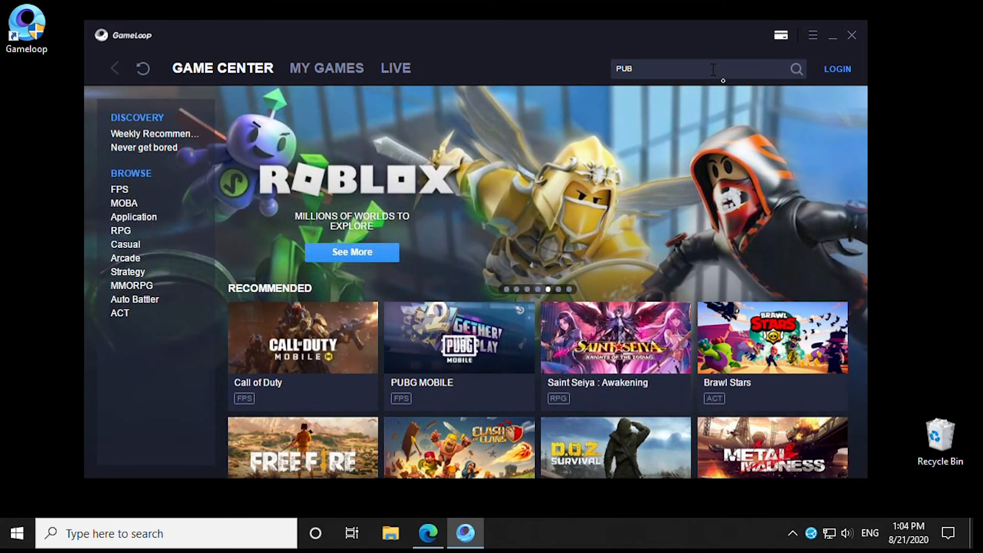
left_click(794, 69)
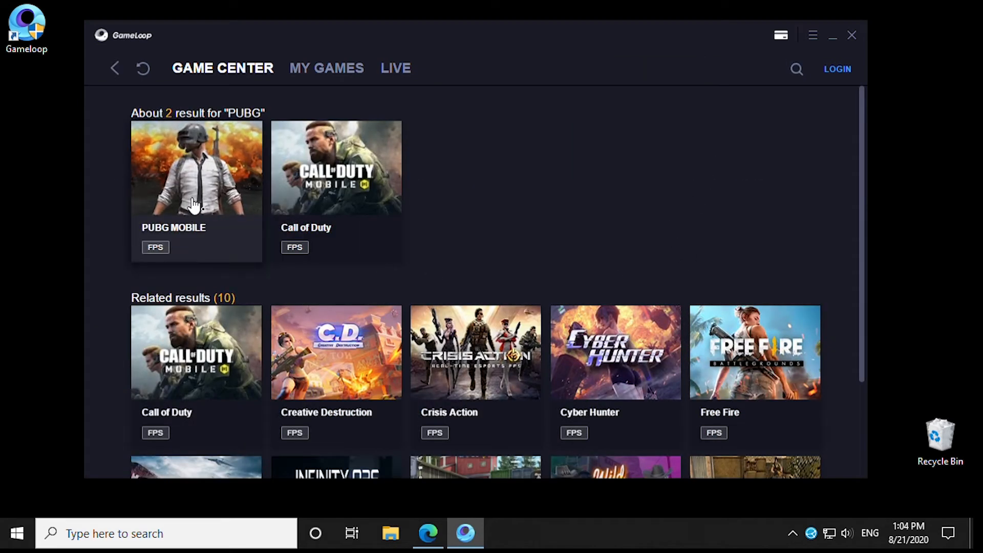
left_click(197, 167)
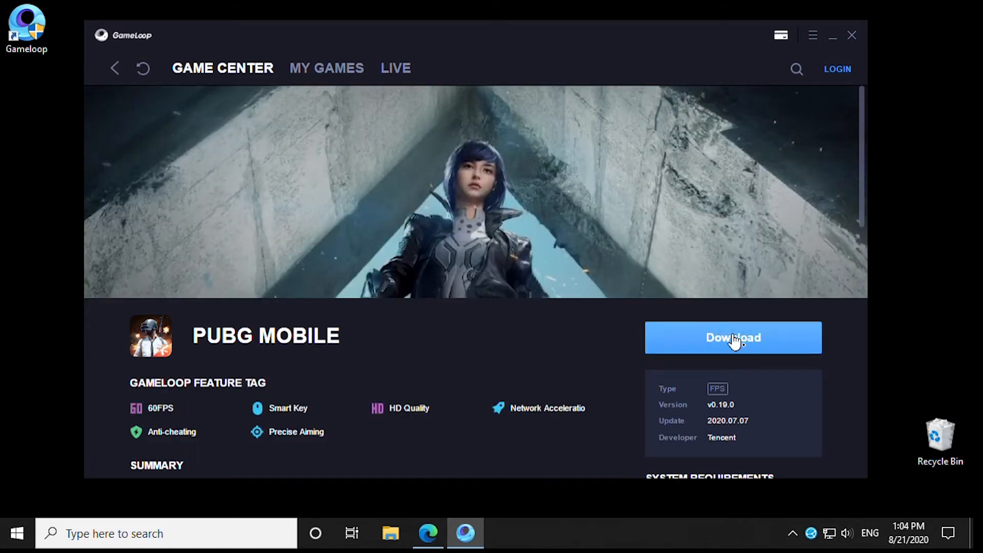
left_click(733, 337)
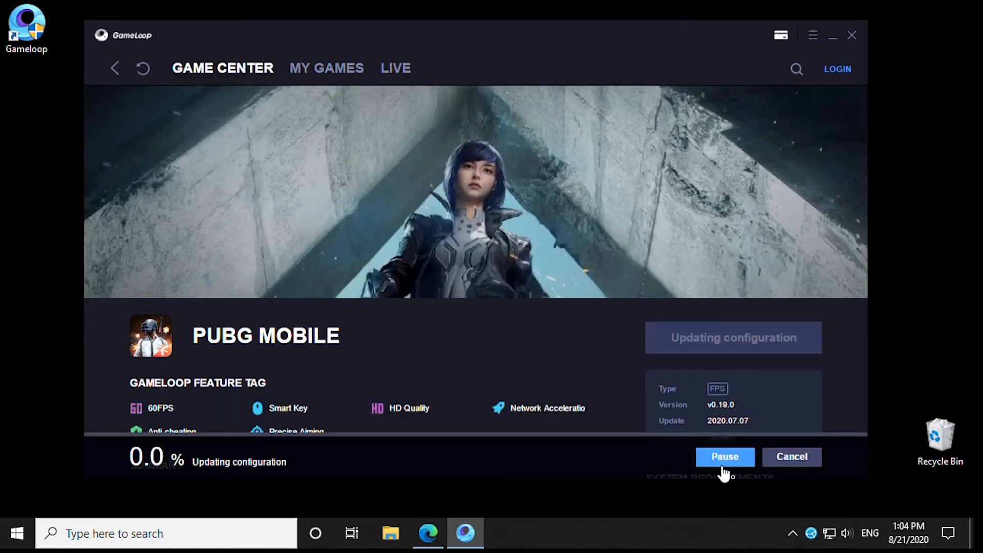